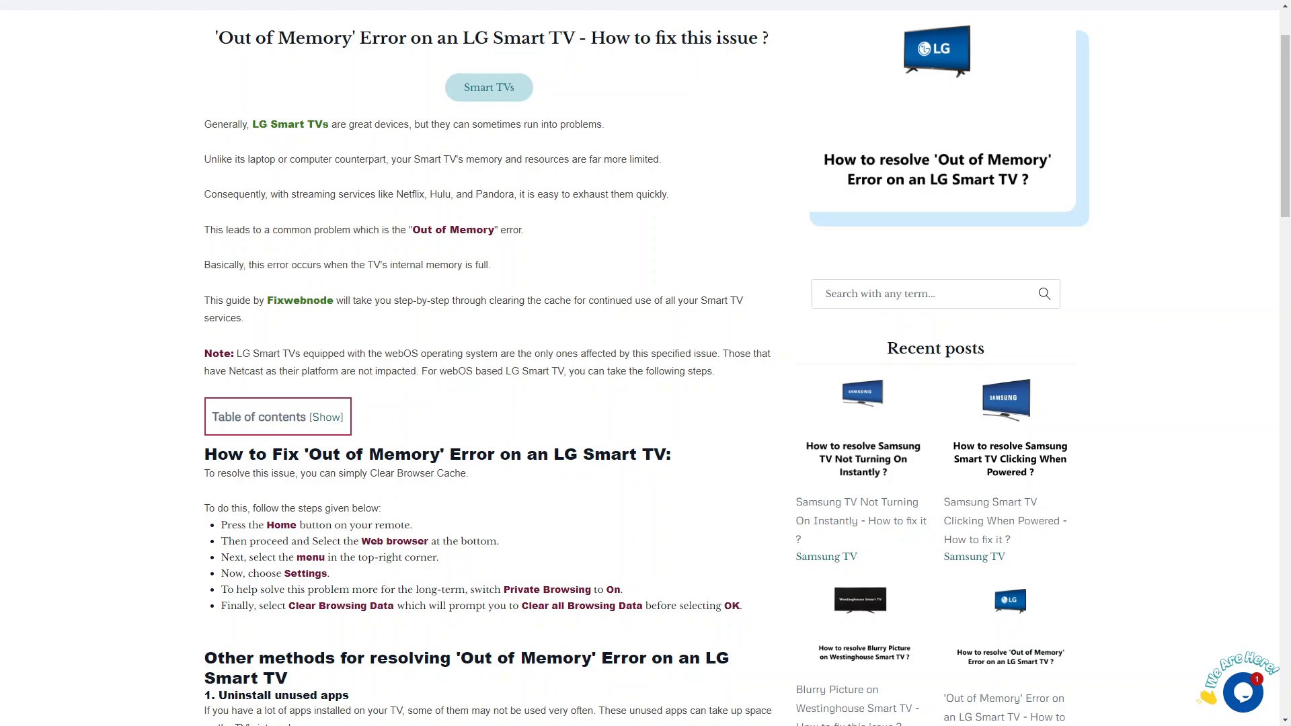
{"action": "scroll", "scroll_direction": "down", "scroll_amount": 3}
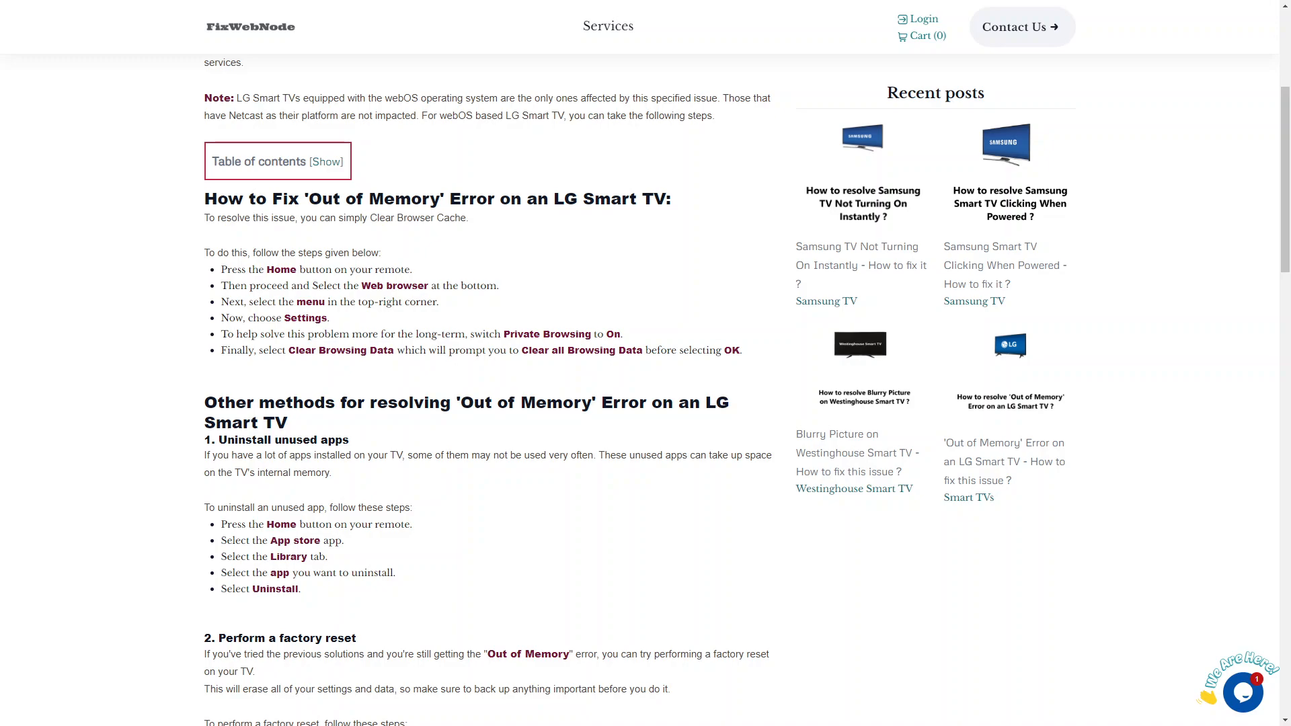
{"action": "scroll", "scroll_direction": "down", "scroll_amount": 3}
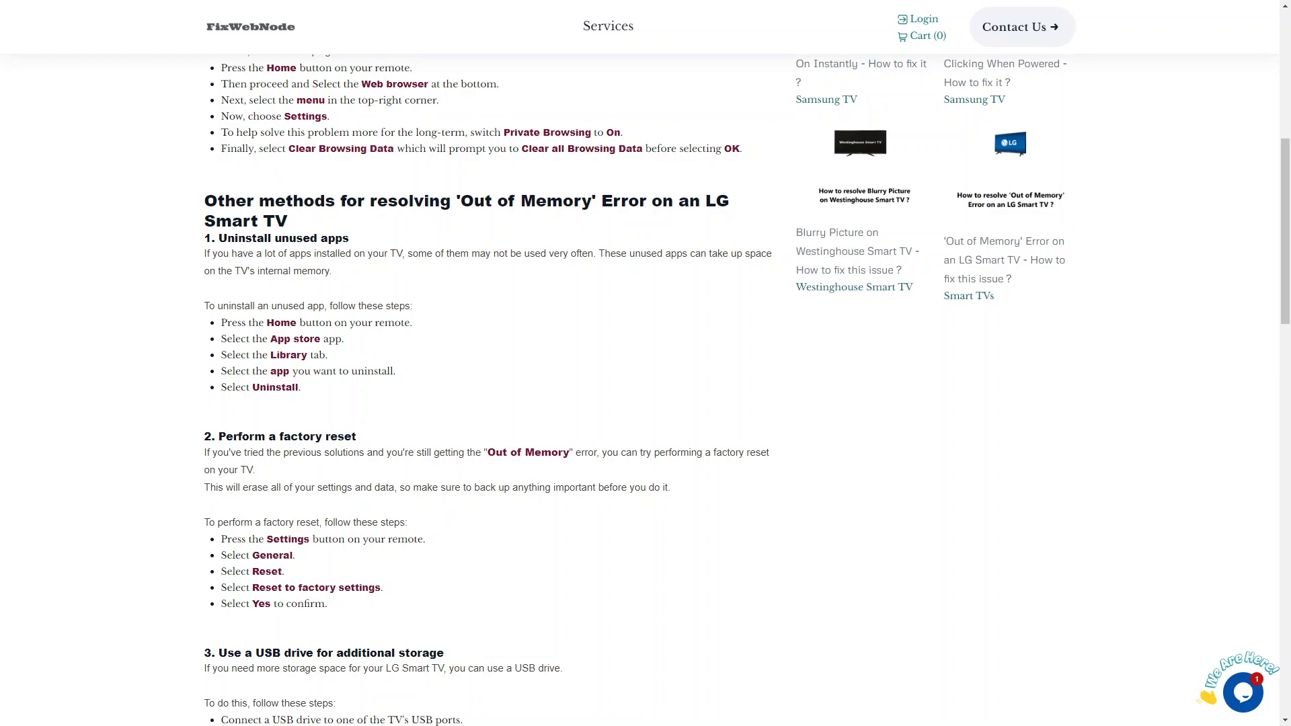
{"action": "scroll", "scroll_direction": "down", "scroll_amount": 3}
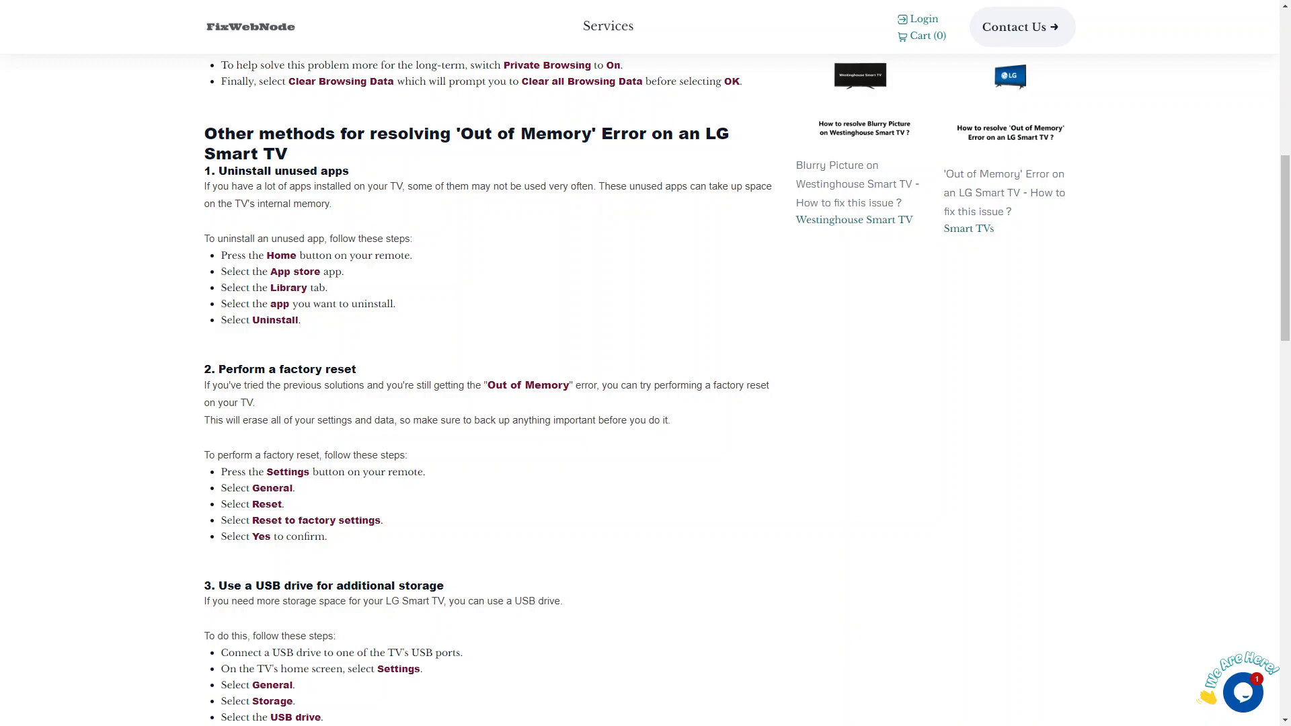
{"action": "scroll", "scroll_direction": "down", "scroll_amount": 3}
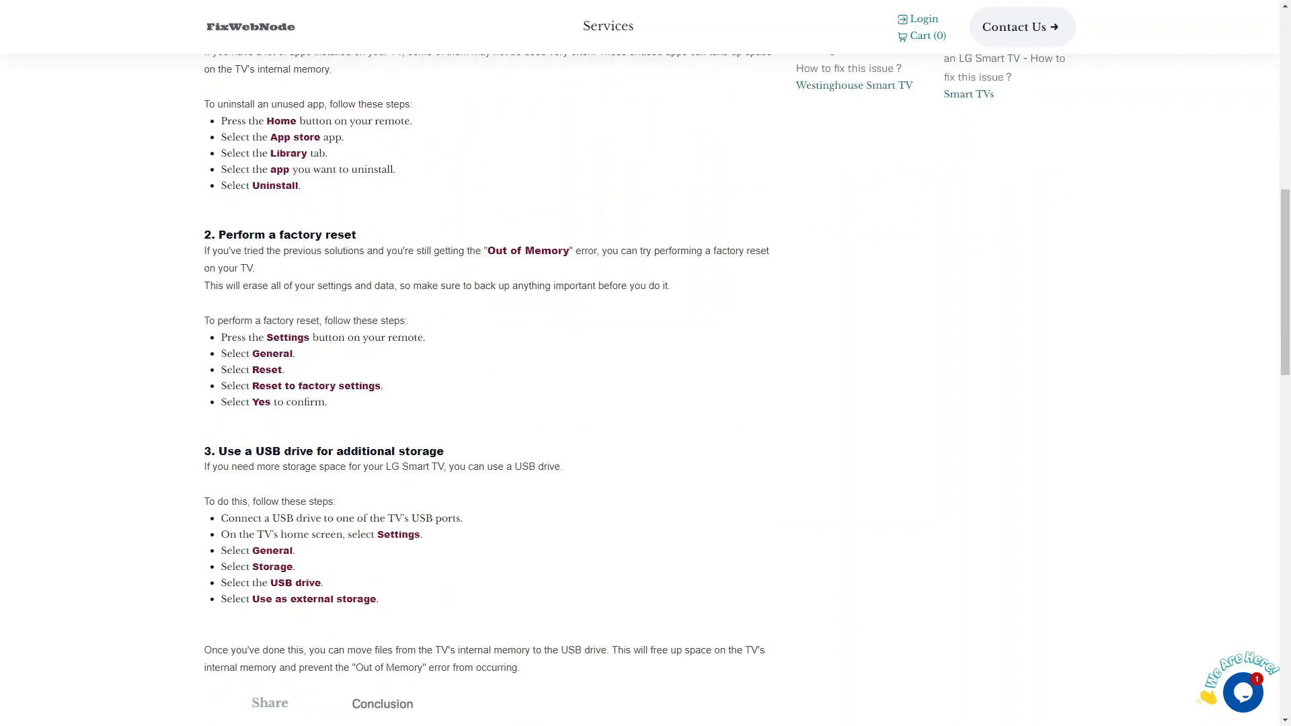
{"action": "scroll", "scroll_direction": "down", "scroll_amount": 3}
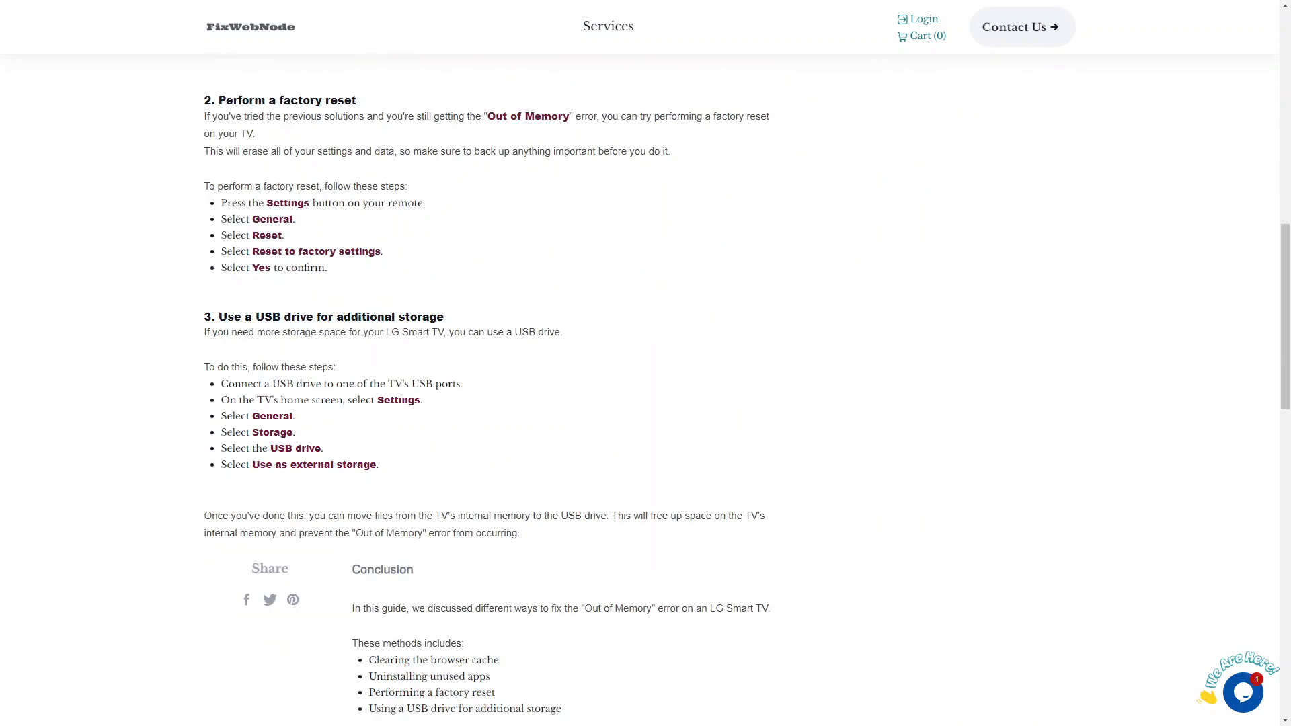